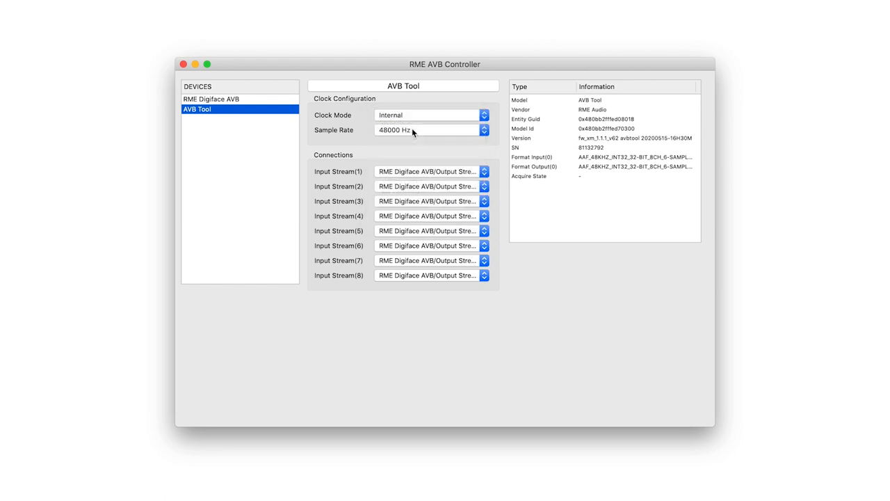
# Leave stream 8's source unchanged, then reroute the AVB 1 stream from Phones to the Analog output.
pyautogui.click(484, 275)
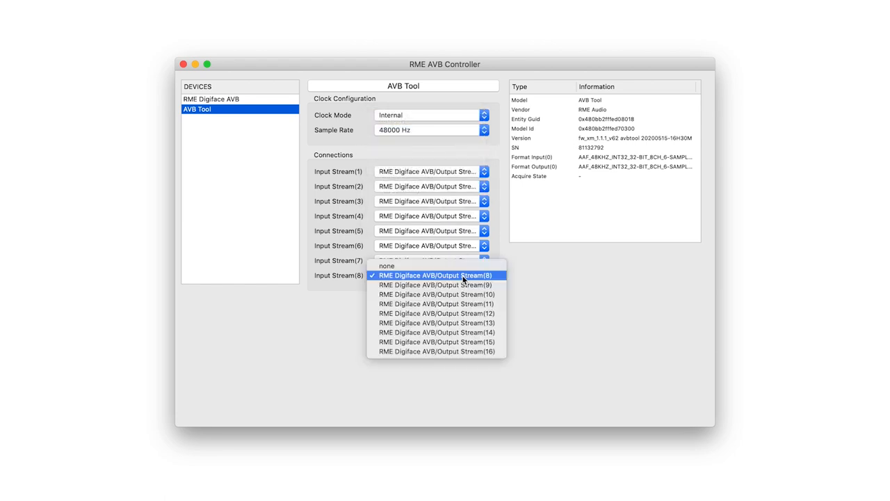
pyautogui.moveTo(525, 297)
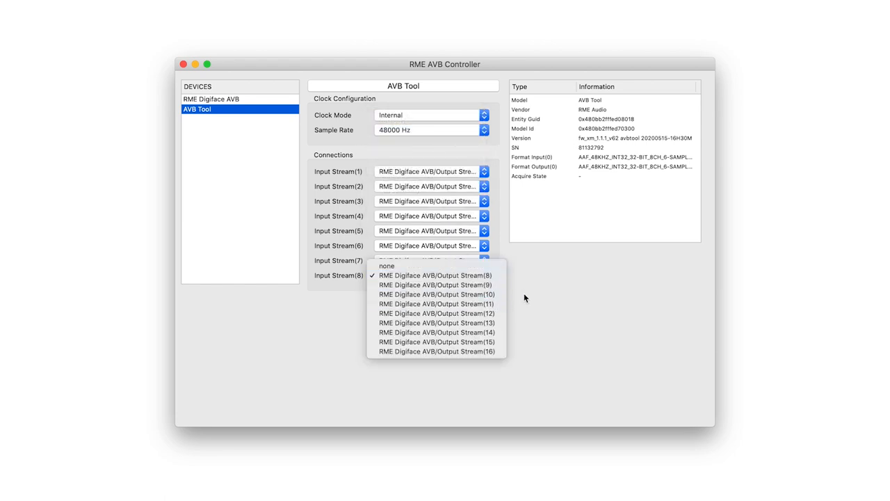
pyautogui.click(437, 275)
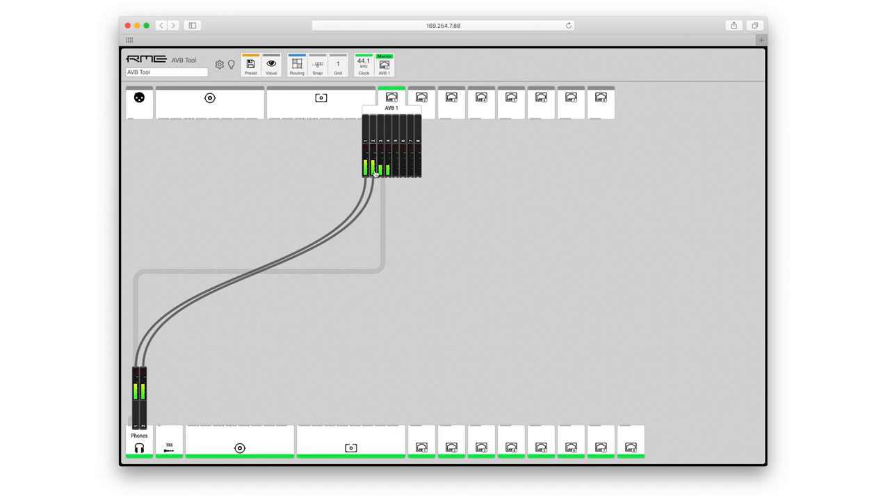
pyautogui.moveTo(139, 392); pyautogui.dragTo(170, 392)
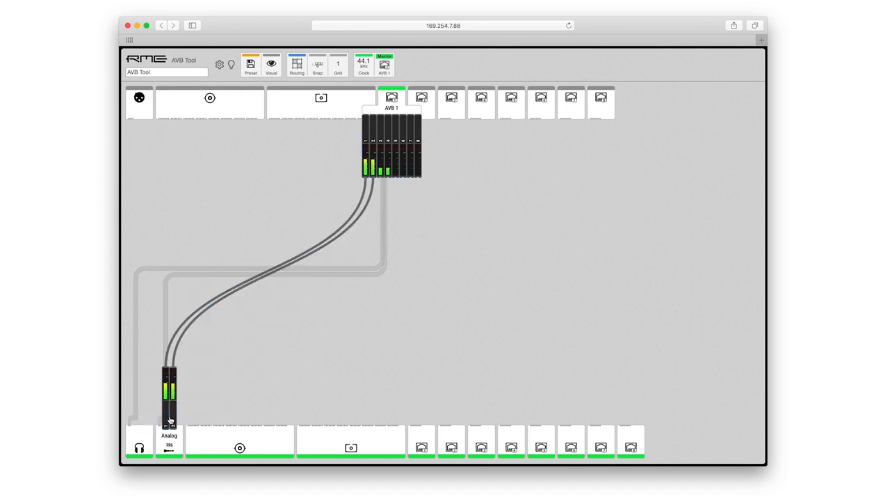